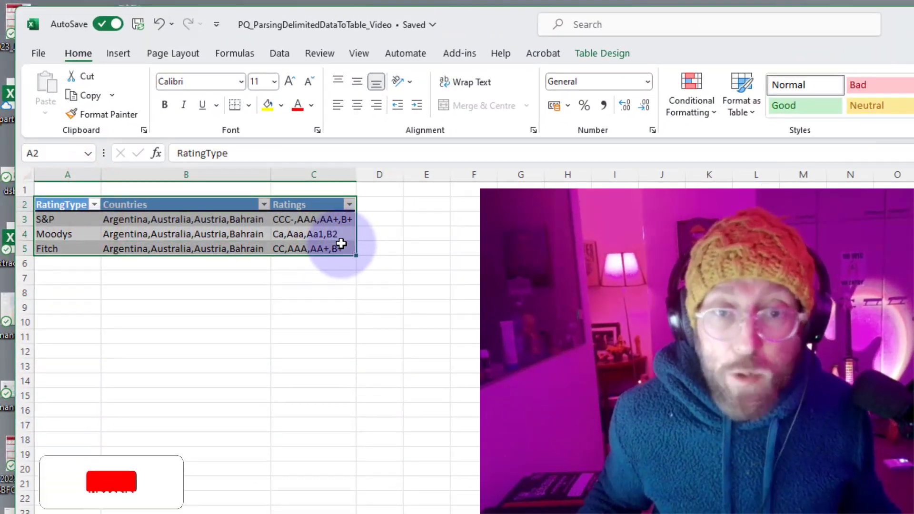
Step: Switch to the ratings workbook and show the empty Queries & Connections pane
{"action": "left_click", "coordinate": [187, 219]}
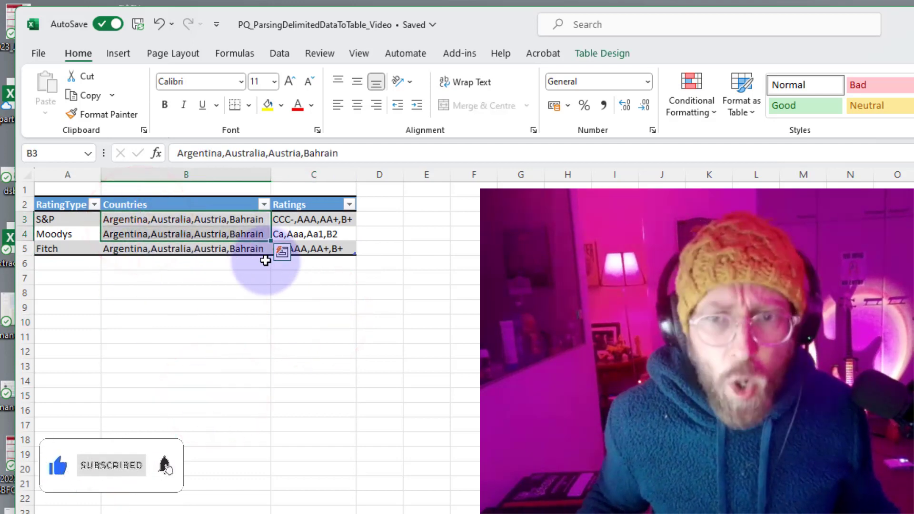
{"action": "left_click", "coordinate": [185, 307]}
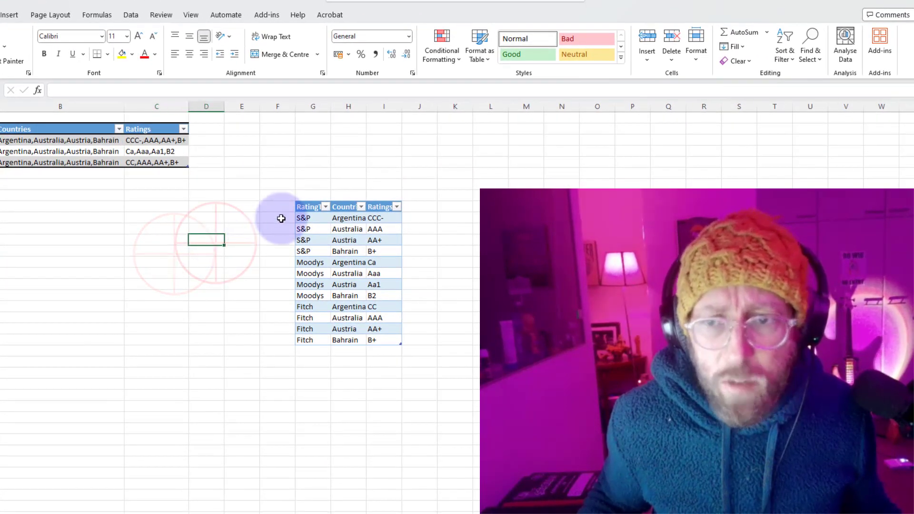
{"action": "left_click", "coordinate": [314, 206]}
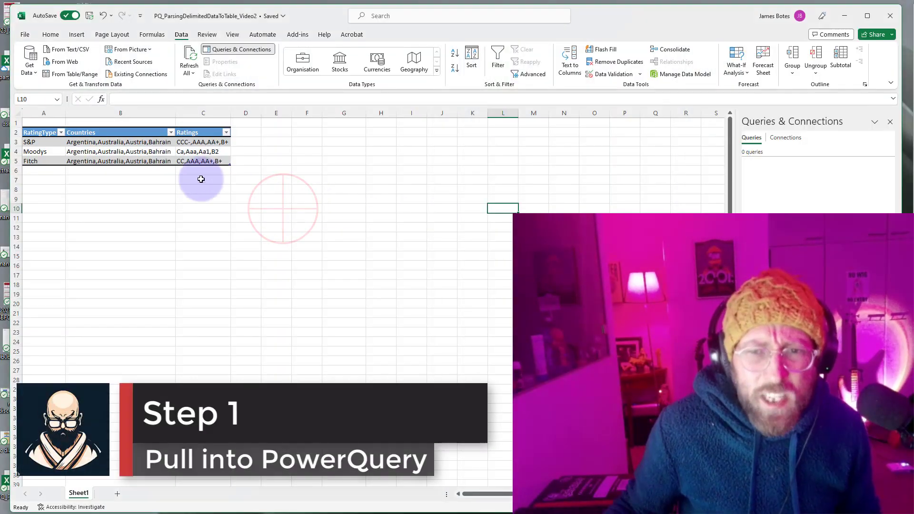
Step: Select a ratings table cell and load it via From Table/Range into Power Query
{"action": "left_click", "coordinate": [120, 151]}
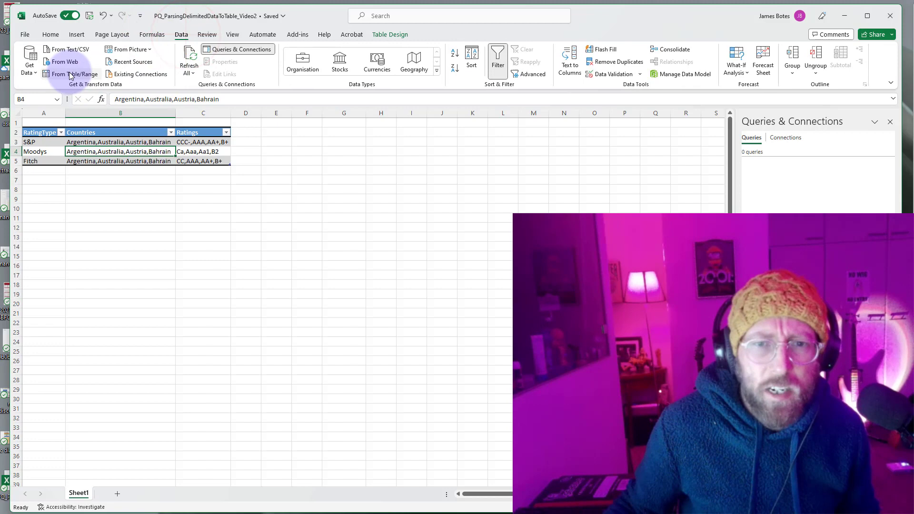
{"action": "left_click", "coordinate": [70, 74]}
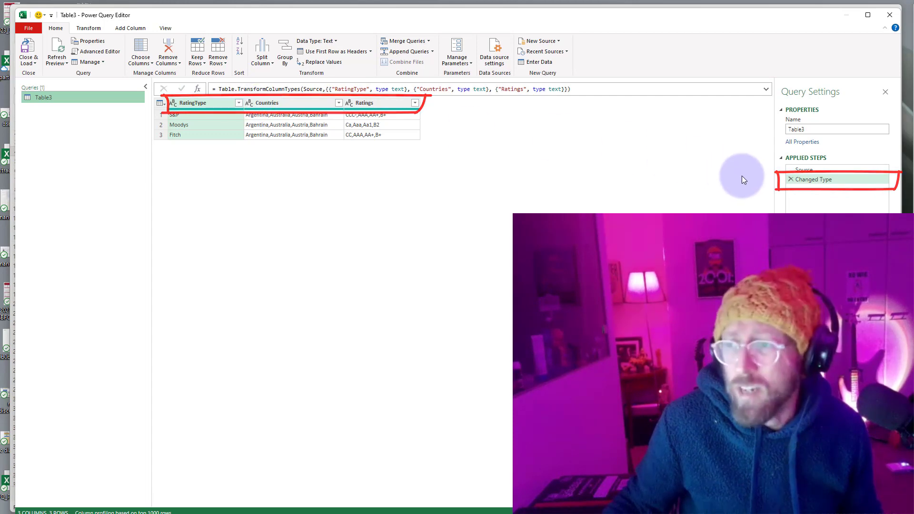
{"action": "left_click", "coordinate": [790, 179]}
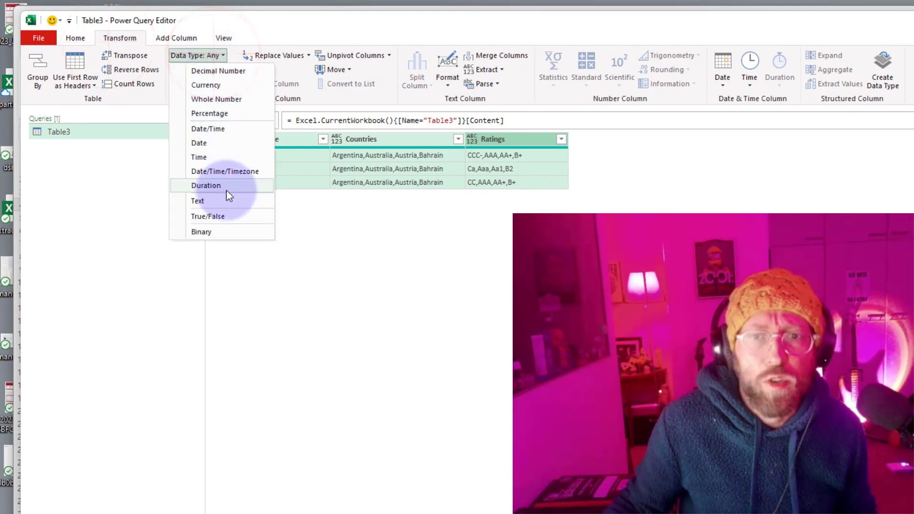
{"action": "left_click", "coordinate": [197, 200]}
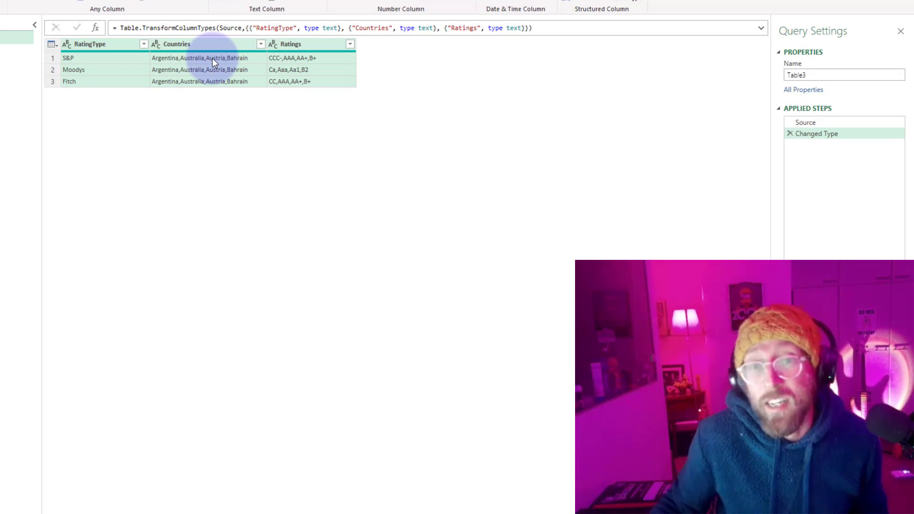
{"action": "mouse_move", "coordinate": [185, 65]}
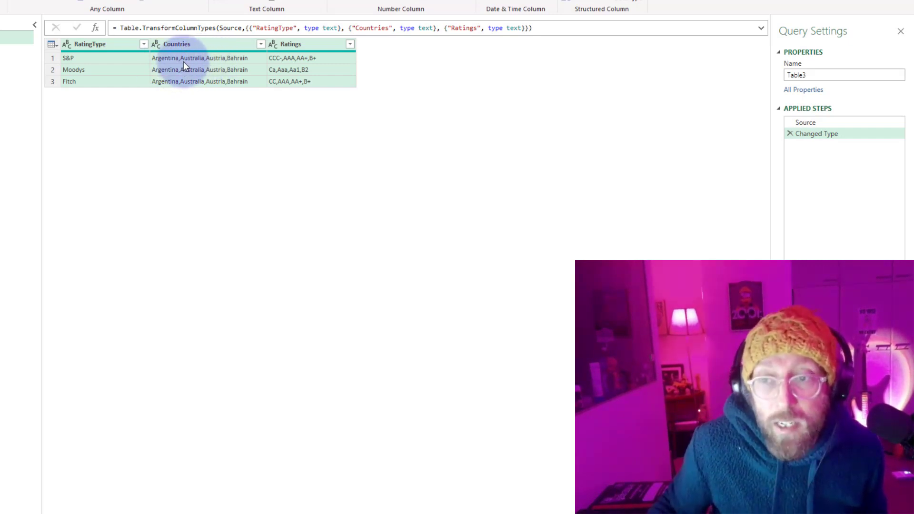
Step: Add custom step Table.TransformColumns(#"Changed Type", {}, Splitter.SplitTextByDelimiter(","))
{"action": "left_click", "coordinate": [96, 32]}
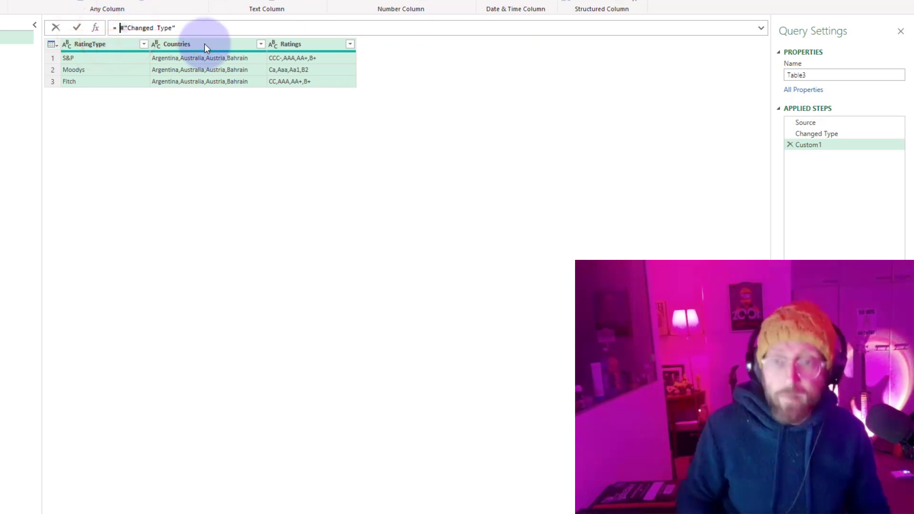
{"action": "type", "text": "table"}
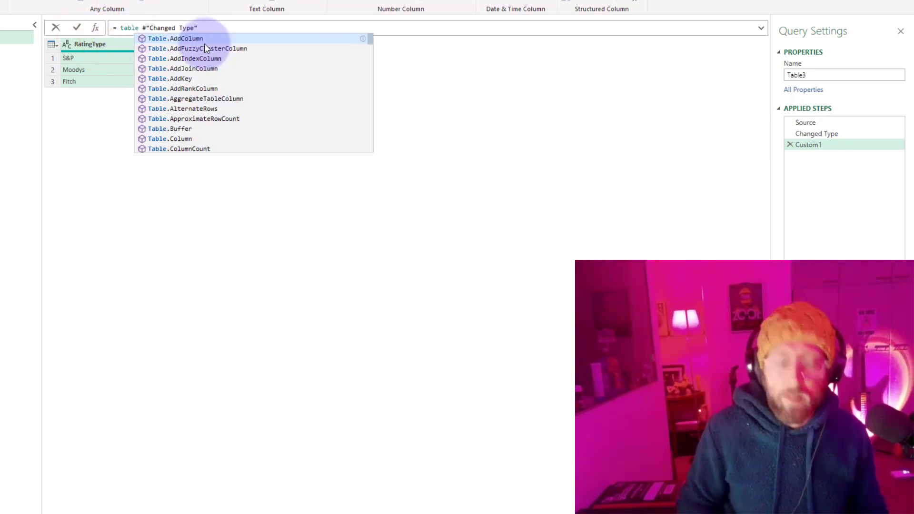
{"action": "type", "text": "rtna"}
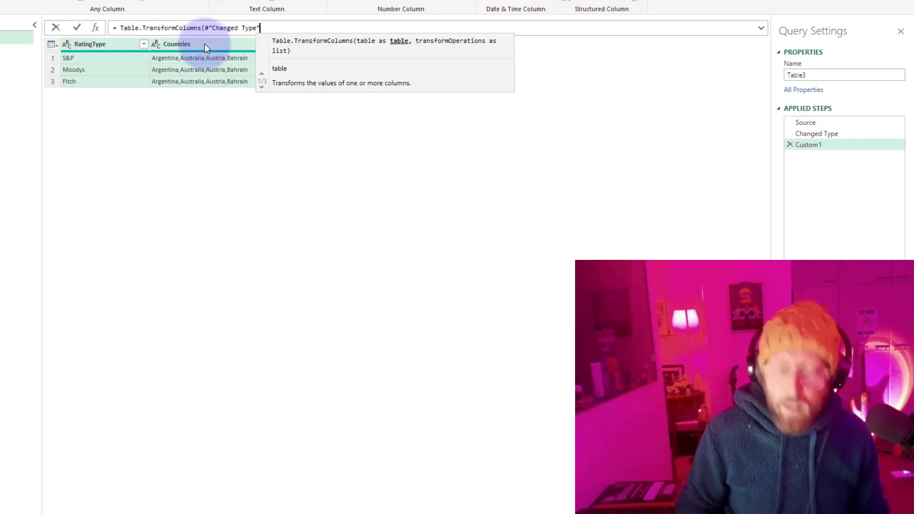
{"action": "type", "text": ", {"}
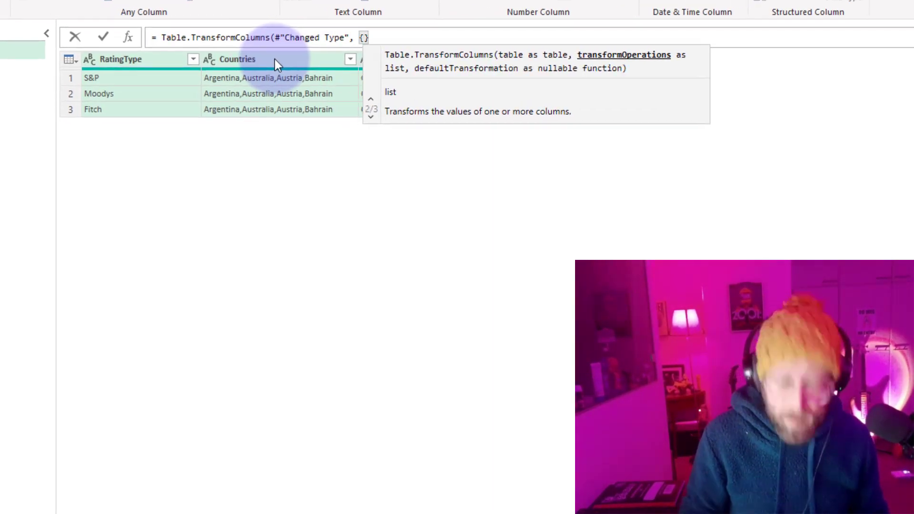
{"action": "type", "text": ","}
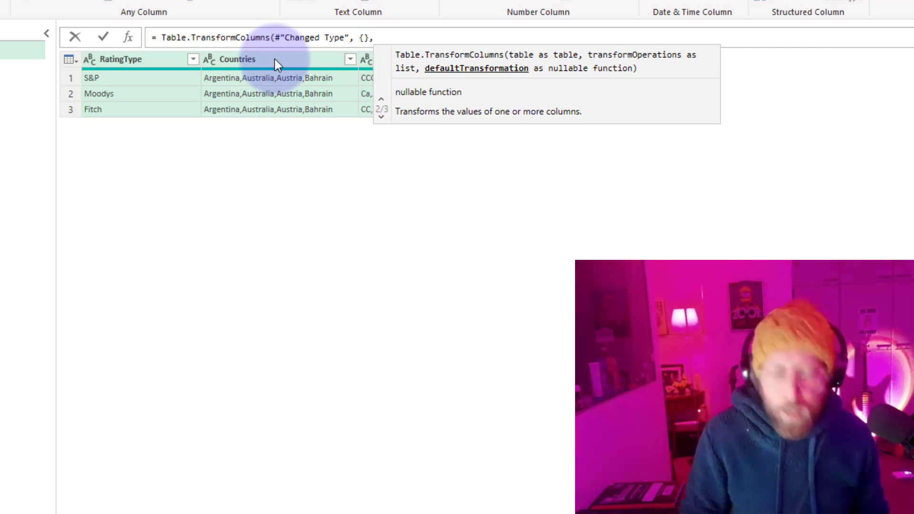
{"action": "type", "text": "splitter"}
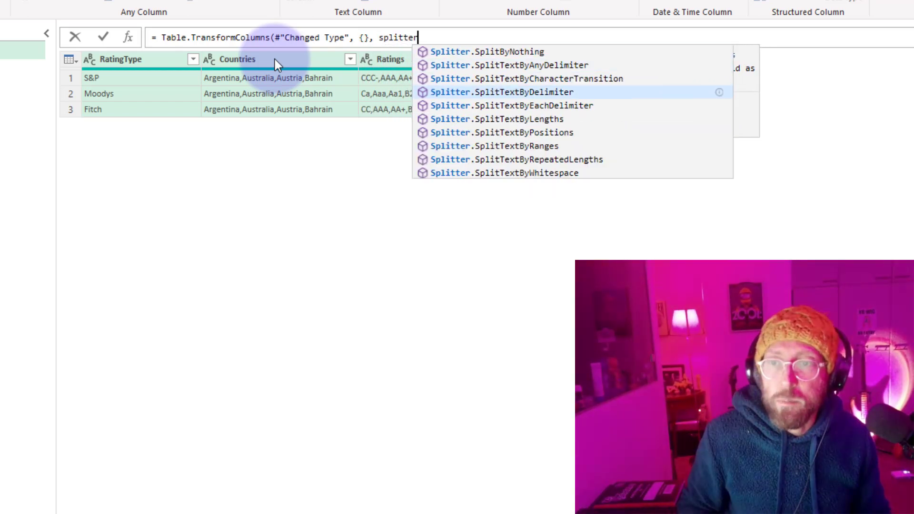
{"action": "left_click", "coordinate": [522, 92]}
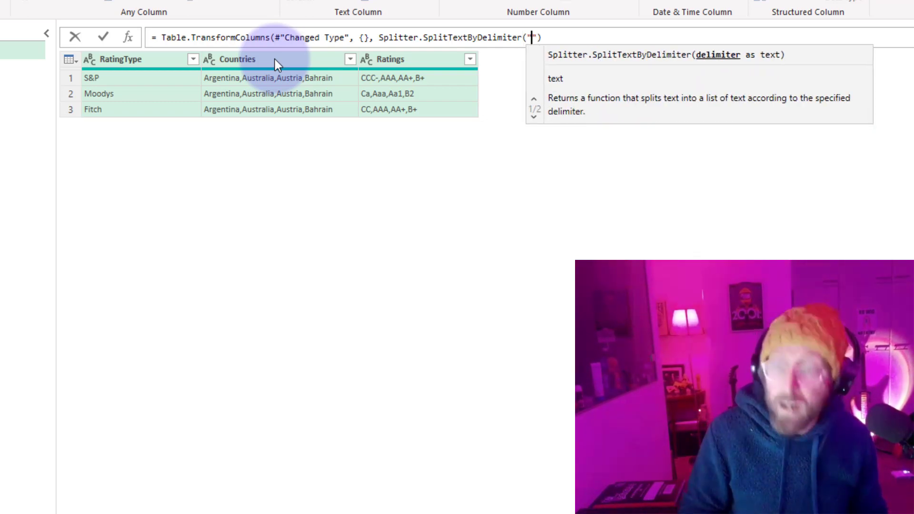
{"action": "type", "text": ","}
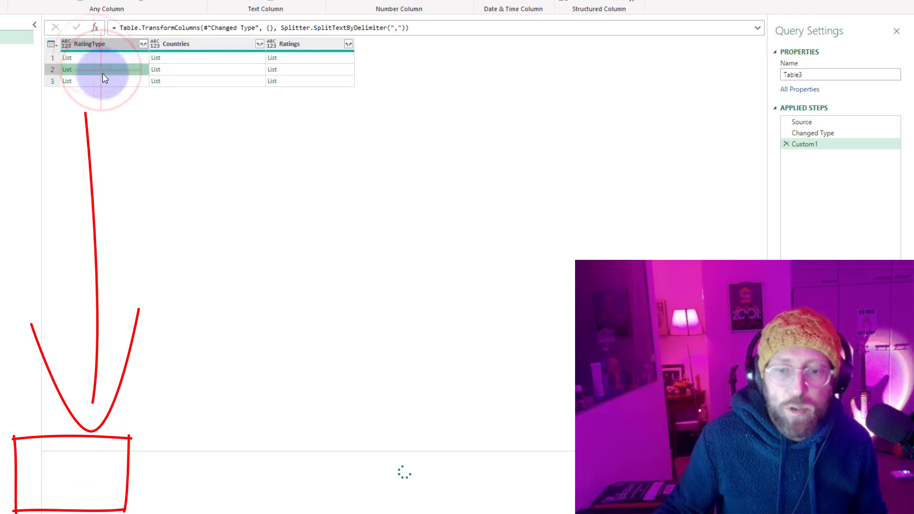
Step: Preview the first Ratings list, showing CCC-, AAA, AA+ and B+
{"action": "left_click", "coordinate": [155, 57]}
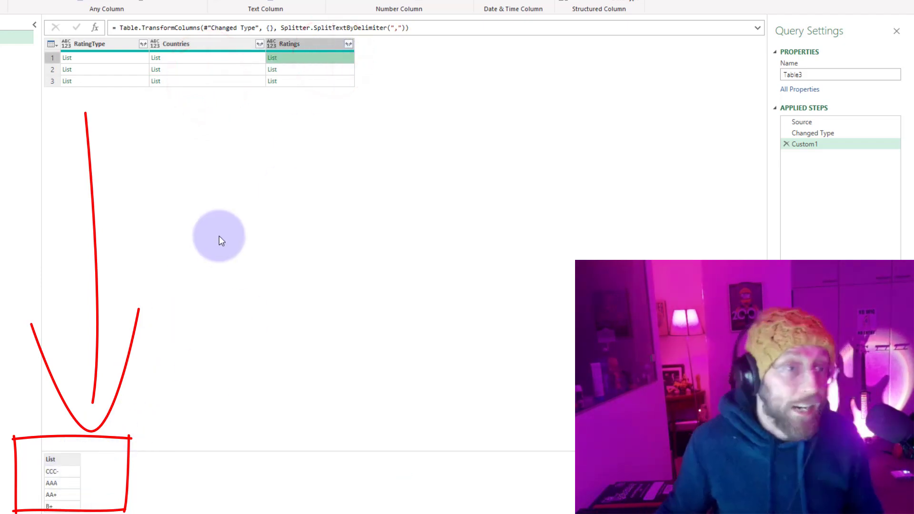
{"action": "left_click", "coordinate": [294, 70]}
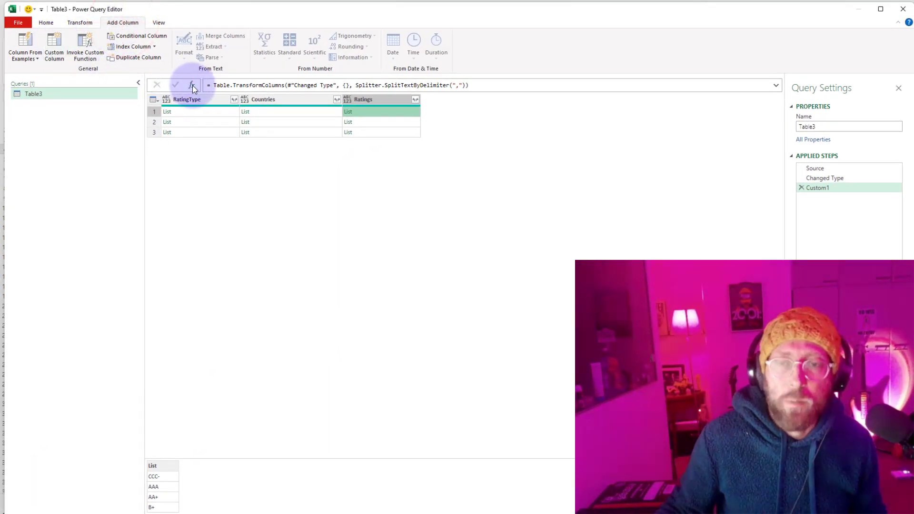
Step: Add step Table.AddColumn(Custom1, "ParseColumn", each Record.ToList(_))
{"action": "left_click", "coordinate": [193, 85]}
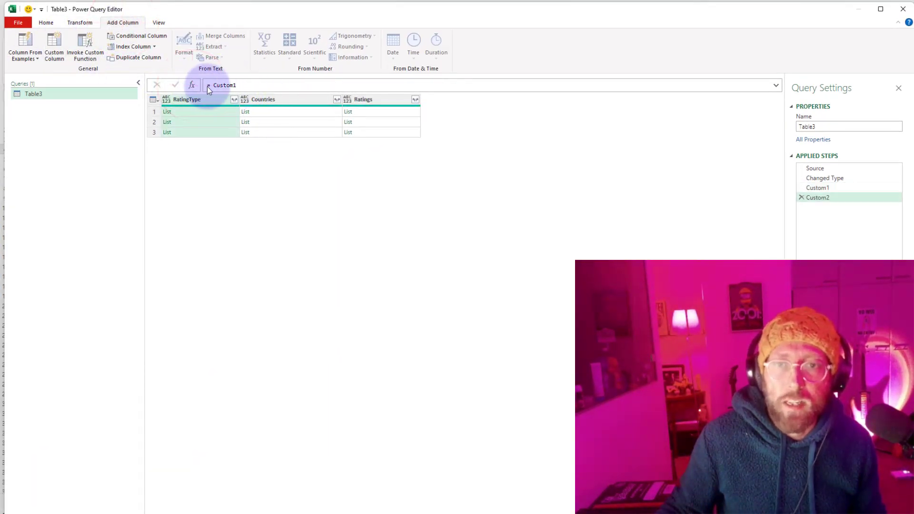
{"action": "left_click", "coordinate": [80, 22]}
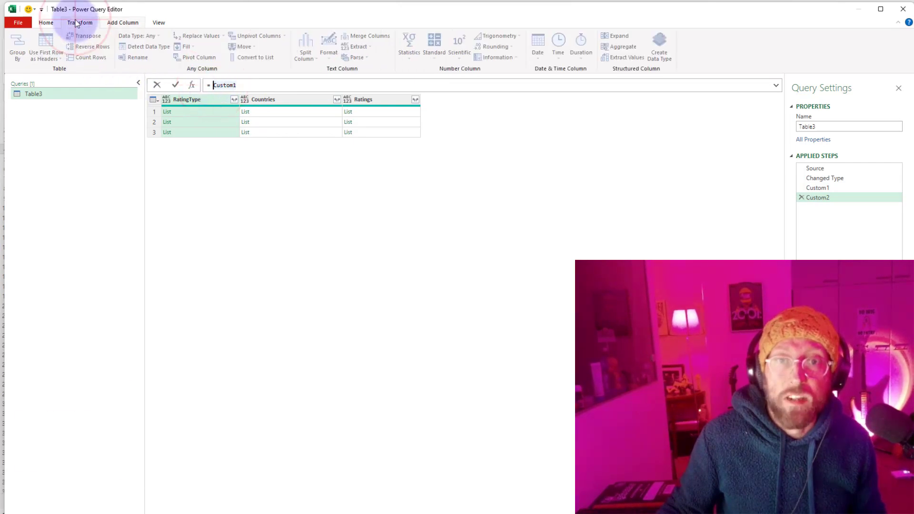
{"action": "left_click", "coordinate": [123, 23]}
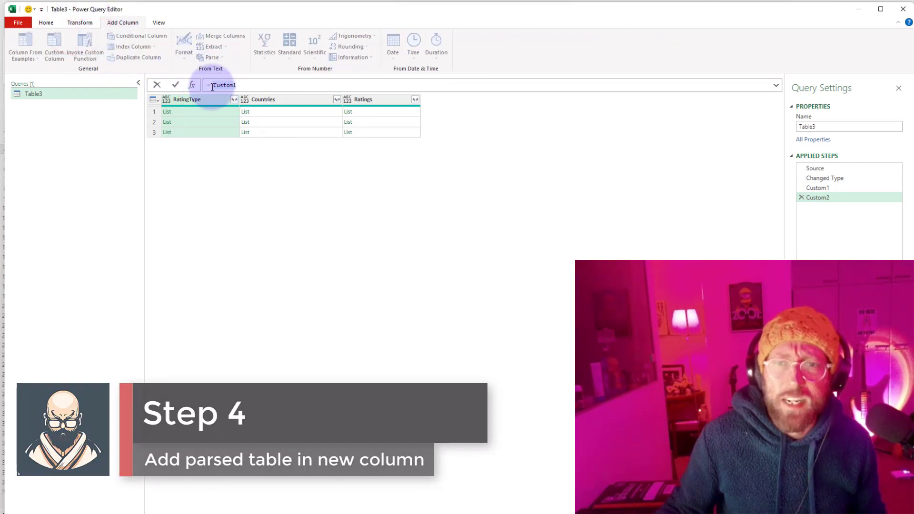
{"action": "type", "text": "tabl"}
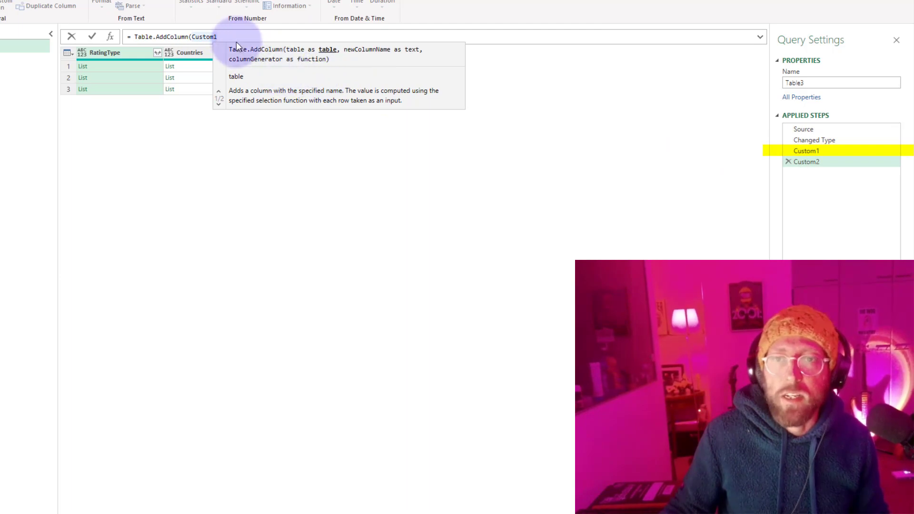
{"action": "type", "text": ", \"Parse"}
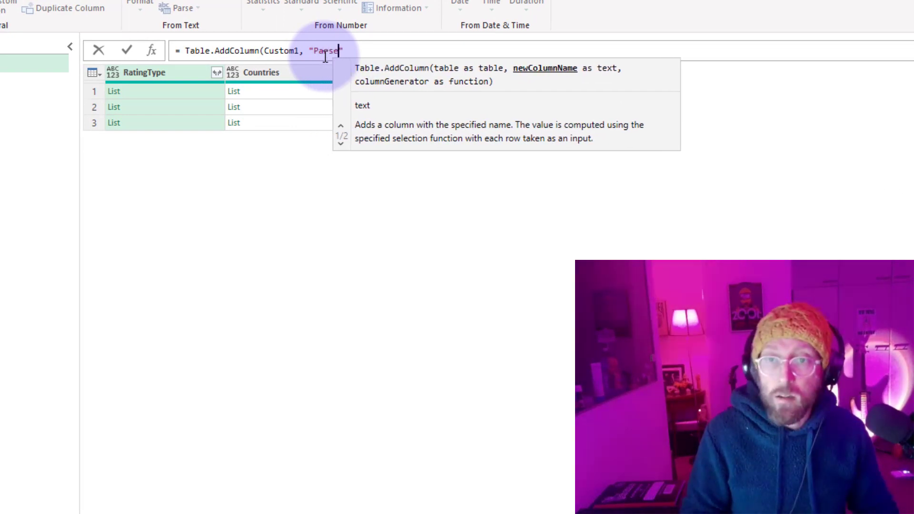
{"action": "type", "text": "Column"}
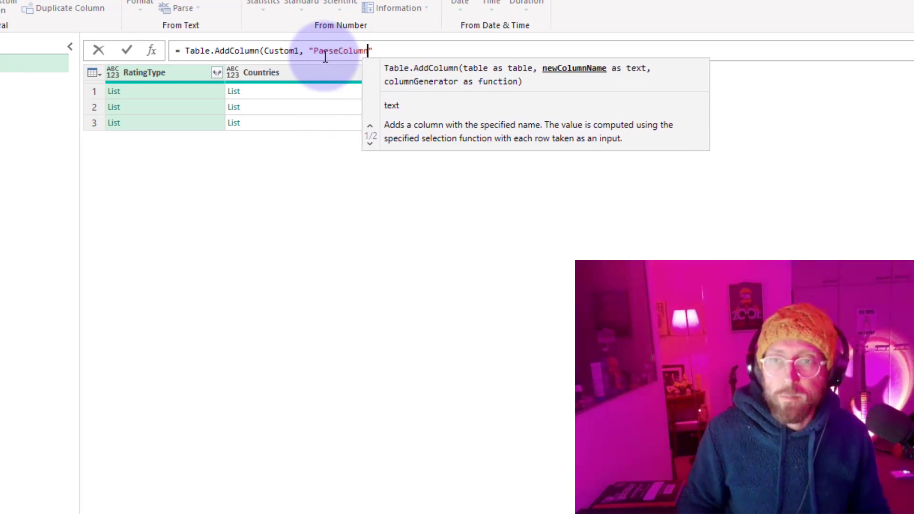
{"action": "type", "text": ","}
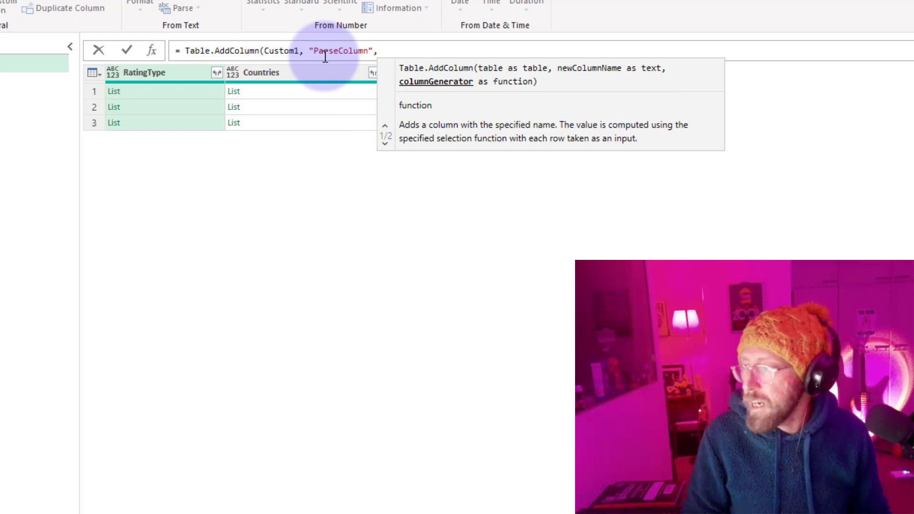
{"action": "type", "text": "each"}
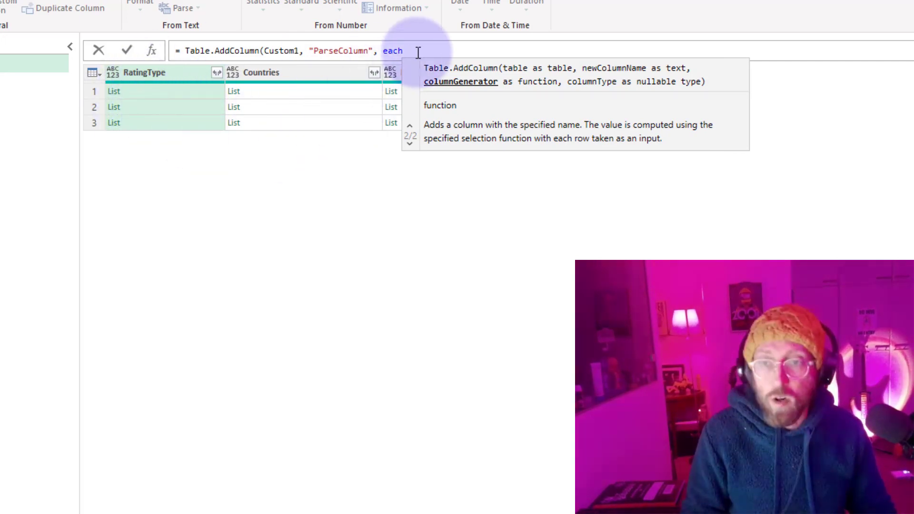
{"action": "type", "text": "rec"}
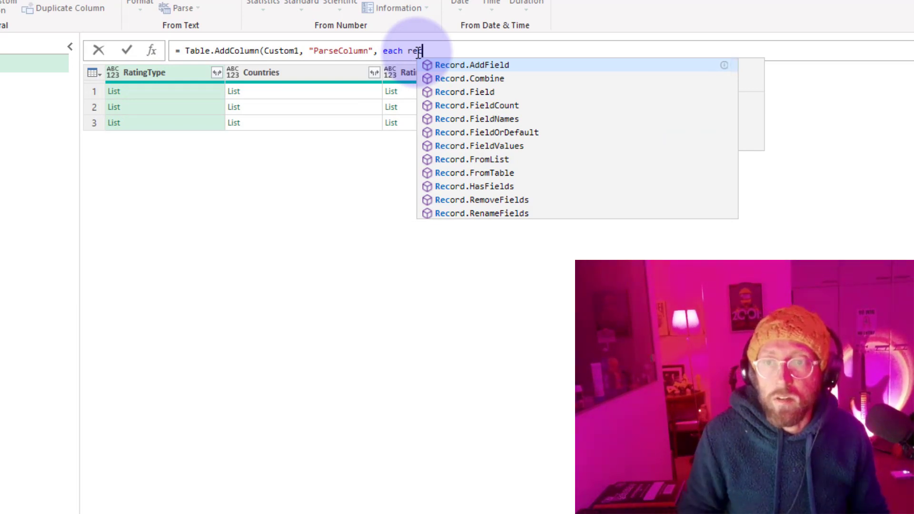
{"action": "type", "text": "cordto"}
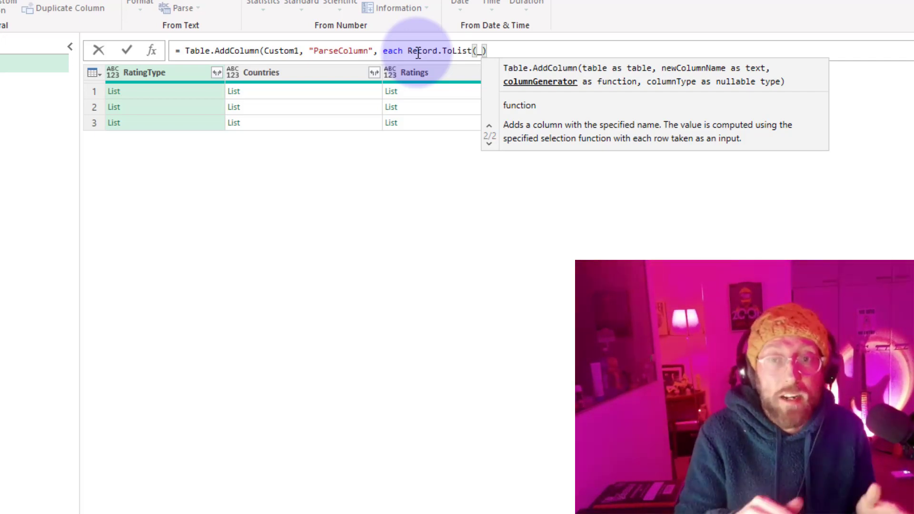
{"action": "left_click", "coordinate": [126, 50]}
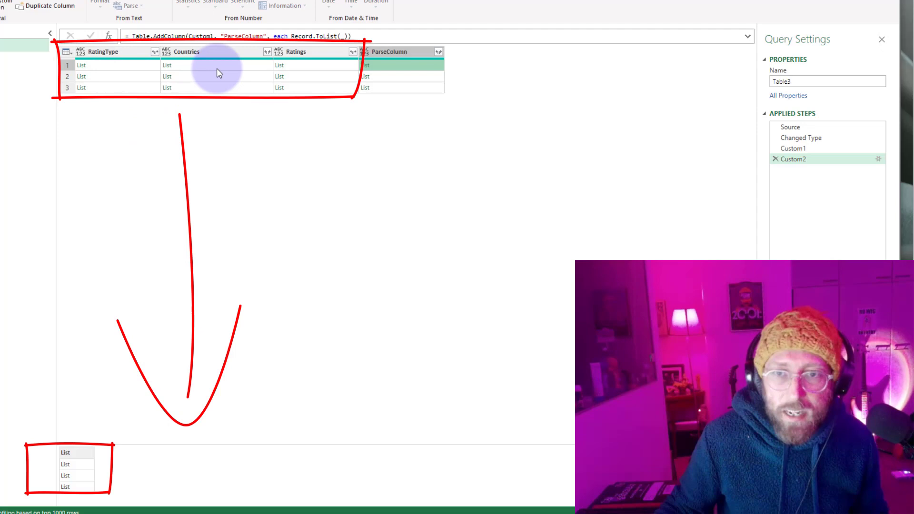
{"action": "mouse_move", "coordinate": [85, 496]}
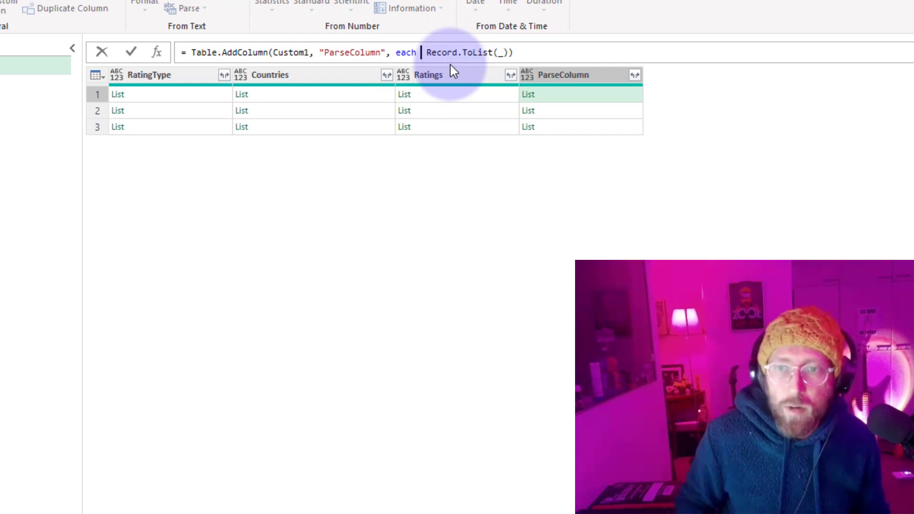
Step: Wrap ParseColumn lists in Table.FromColumns, preview a nested table, and check Source
{"action": "type", "text": "table.FromColumns"}
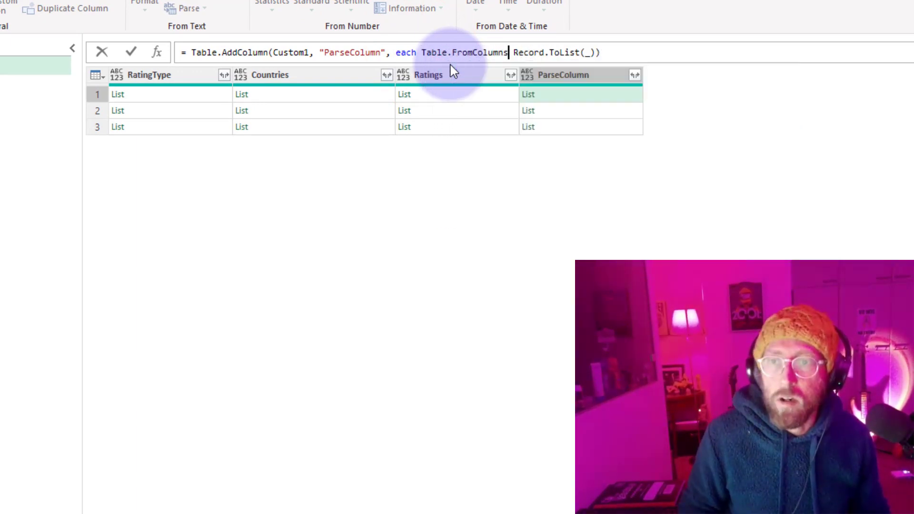
{"action": "type", "text": "("}
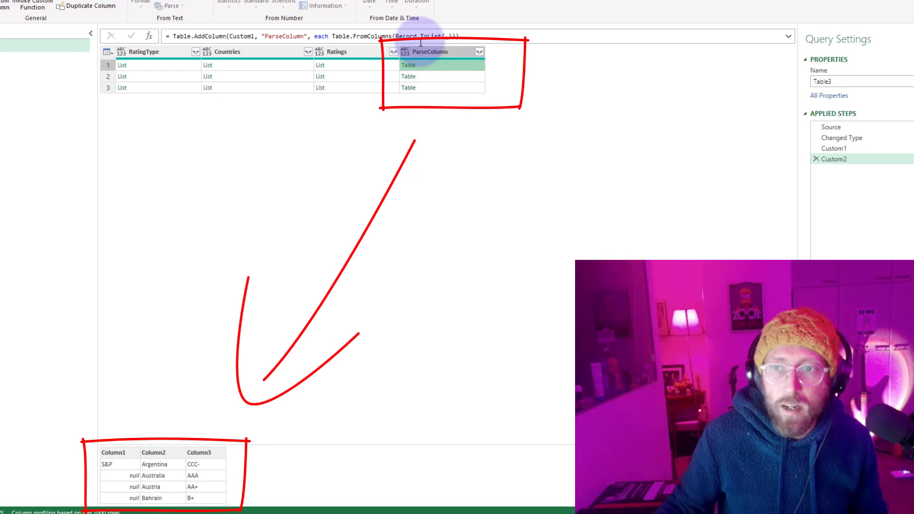
{"action": "mouse_move", "coordinate": [166, 434]}
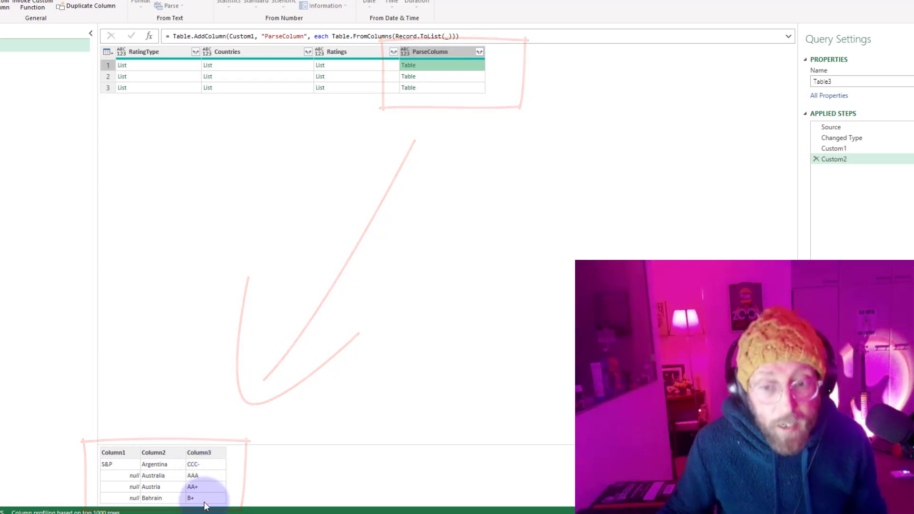
{"action": "left_click", "coordinate": [432, 65]}
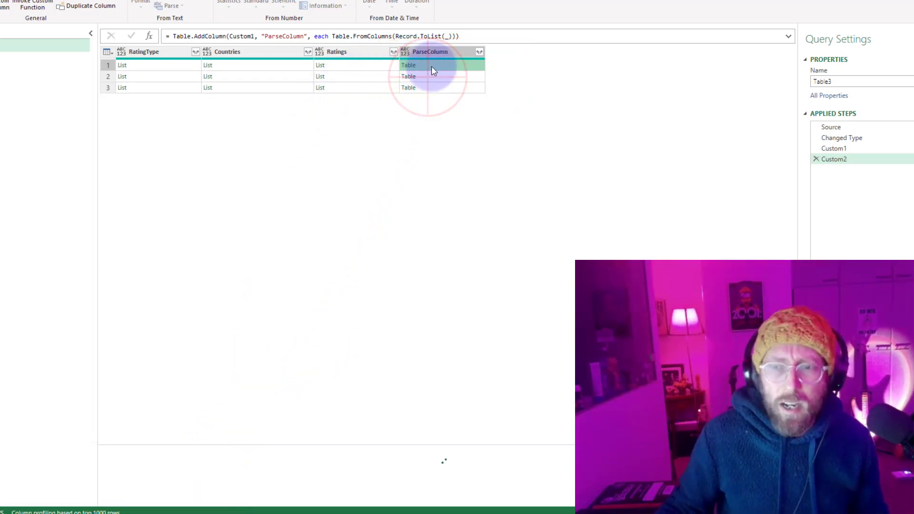
{"action": "left_click", "coordinate": [408, 64]}
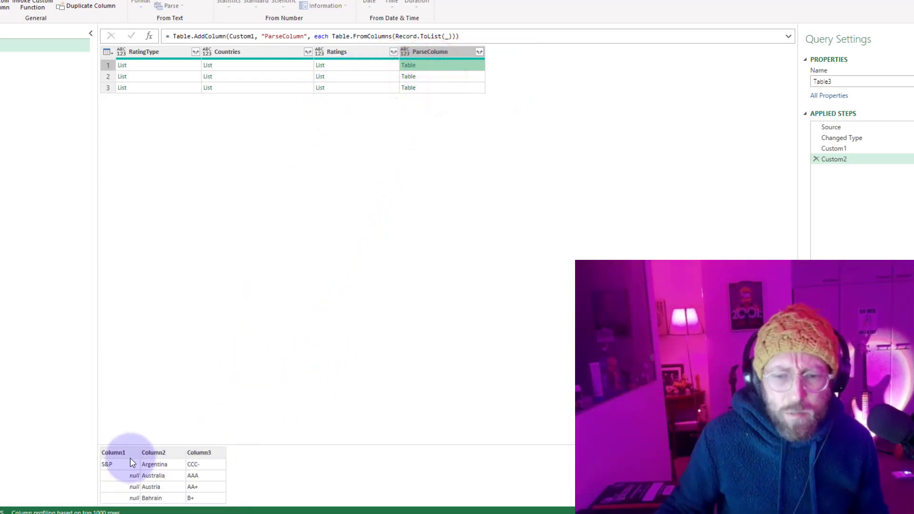
{"action": "mouse_move", "coordinate": [816, 131]}
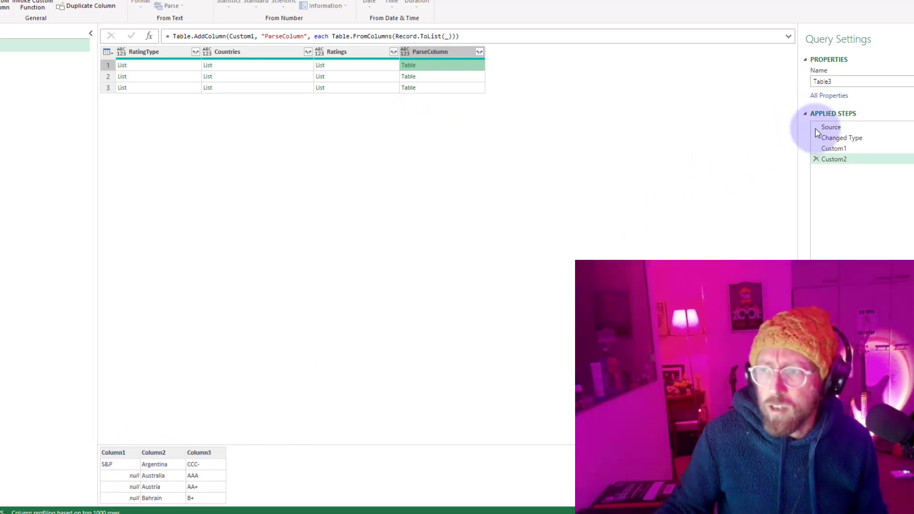
{"action": "left_click", "coordinate": [830, 128]}
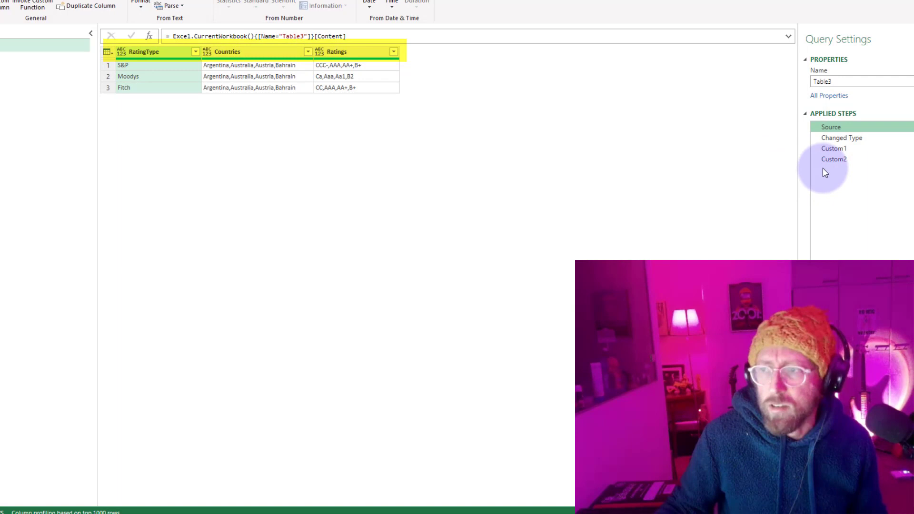
{"action": "left_click", "coordinate": [833, 159]}
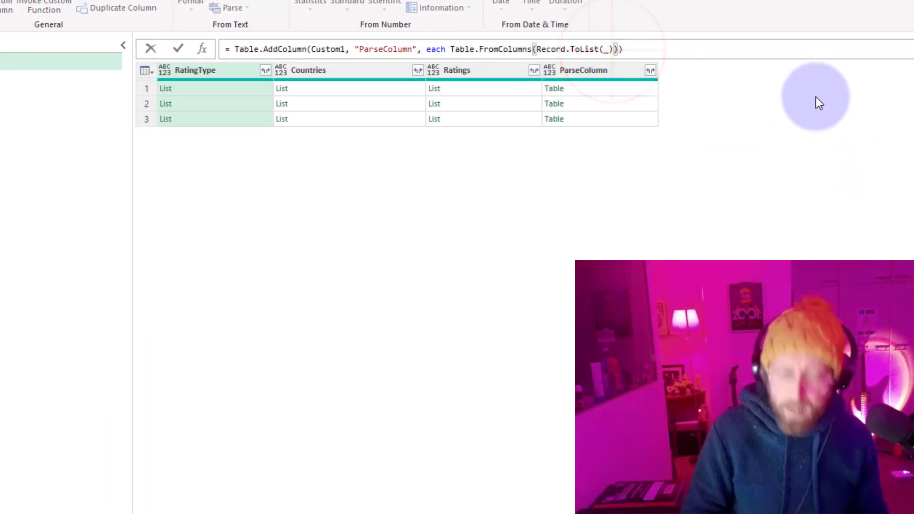
Step: Pass Table.ColumnNames(Source) as Table.FromColumns' second argument
{"action": "type", "text": ","}
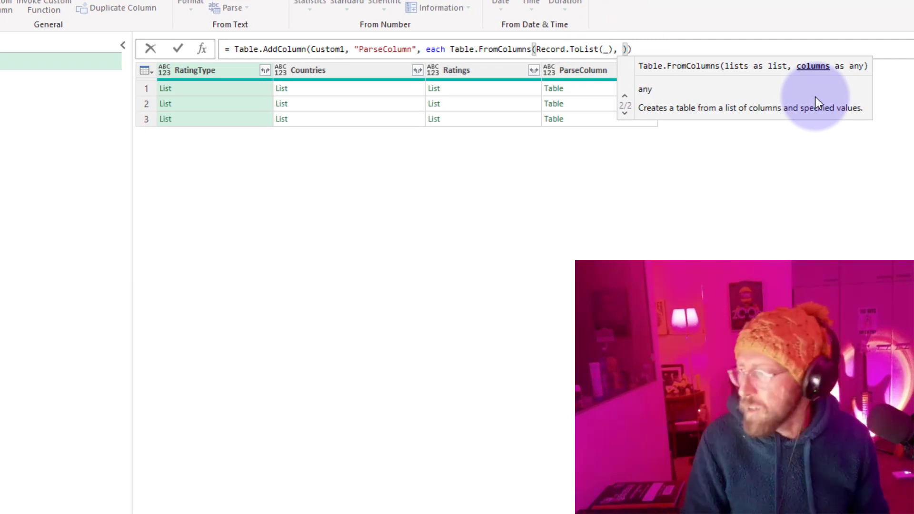
{"action": "type", "text": "t"}
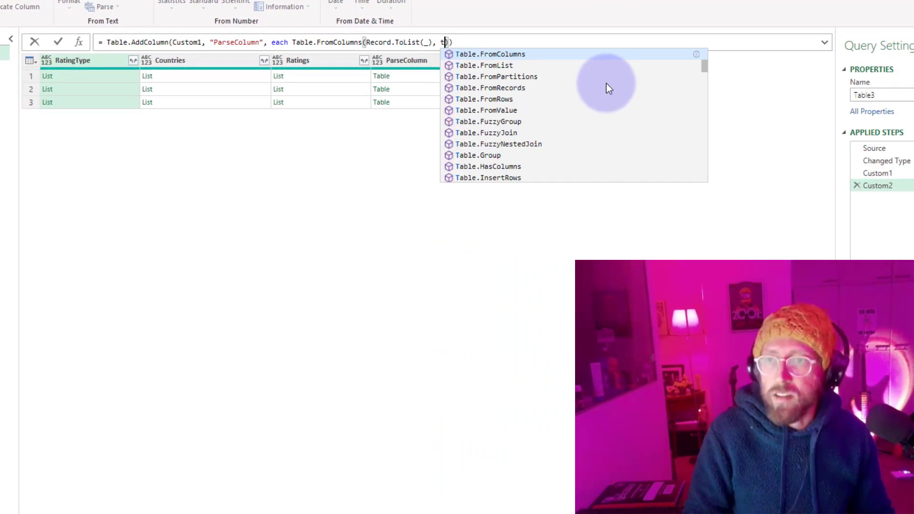
{"action": "type", "text": "ablecolumn"}
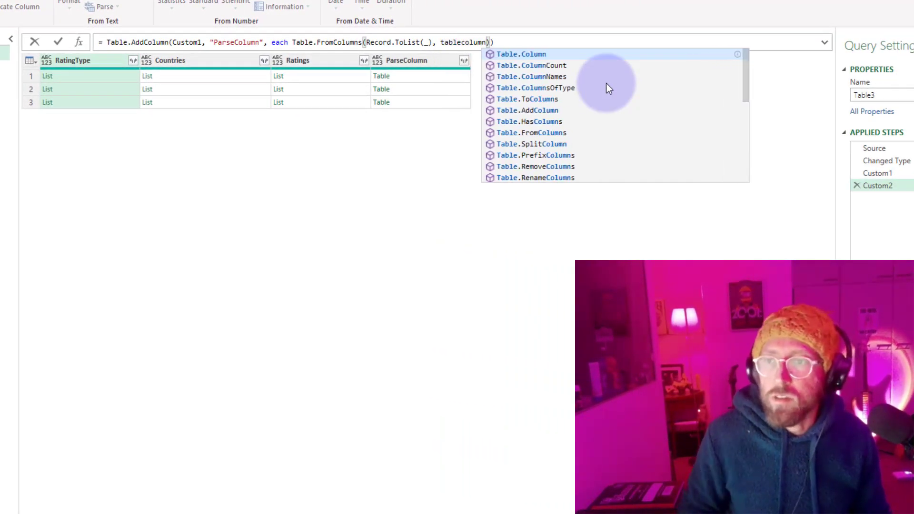
{"action": "left_click", "coordinate": [531, 76]}
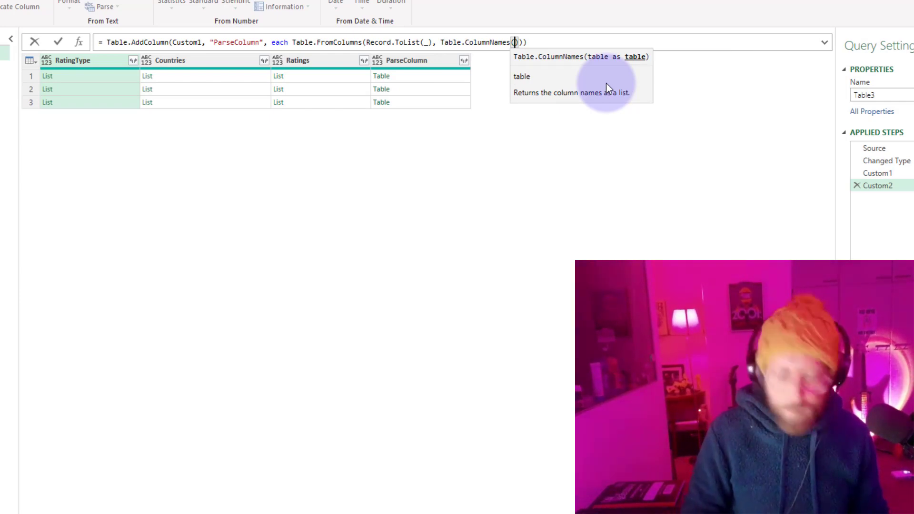
{"action": "type", "text": "Source"}
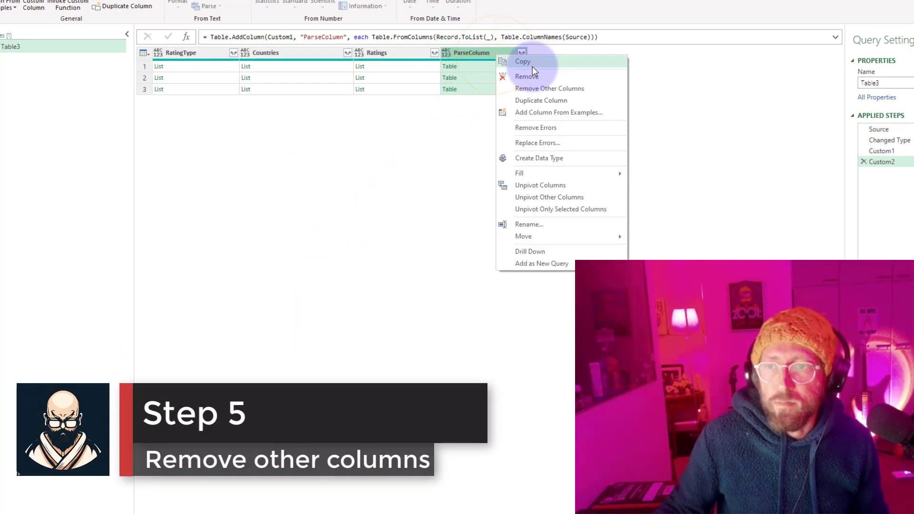
Step: Remove other columns, then expand ParseColumn without the original-name prefix
{"action": "left_click", "coordinate": [549, 88]}
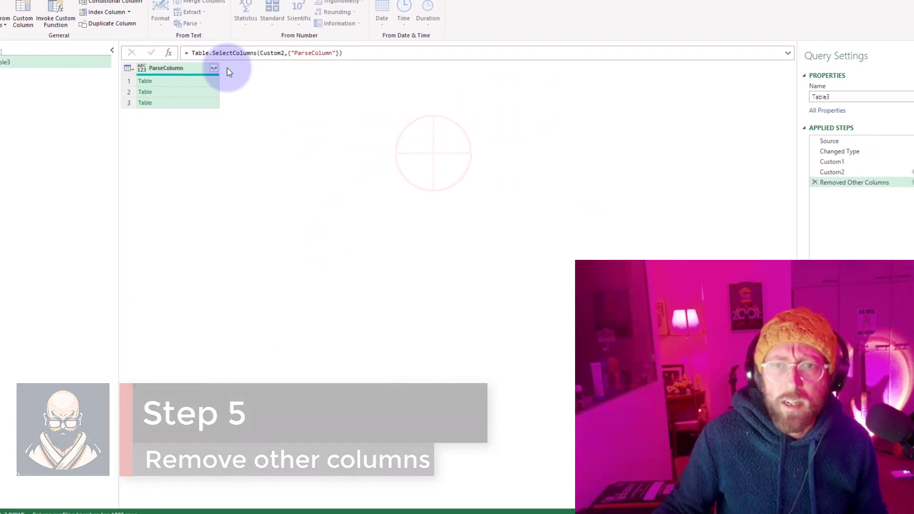
{"action": "left_click", "coordinate": [214, 68]}
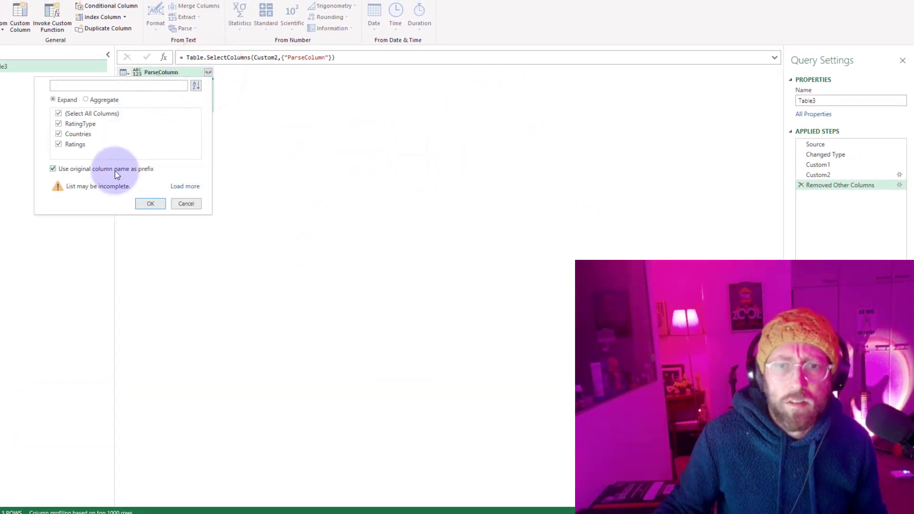
{"action": "left_click", "coordinate": [53, 168]}
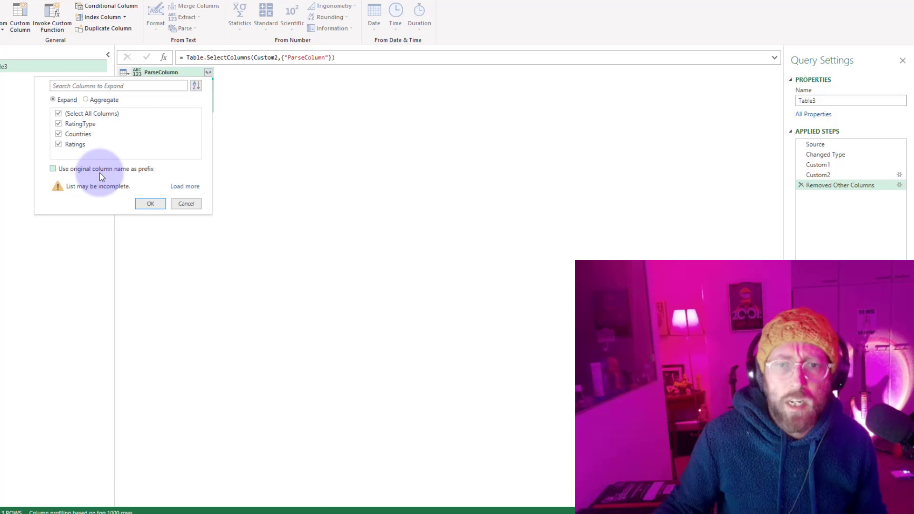
{"action": "left_click", "coordinate": [150, 203]}
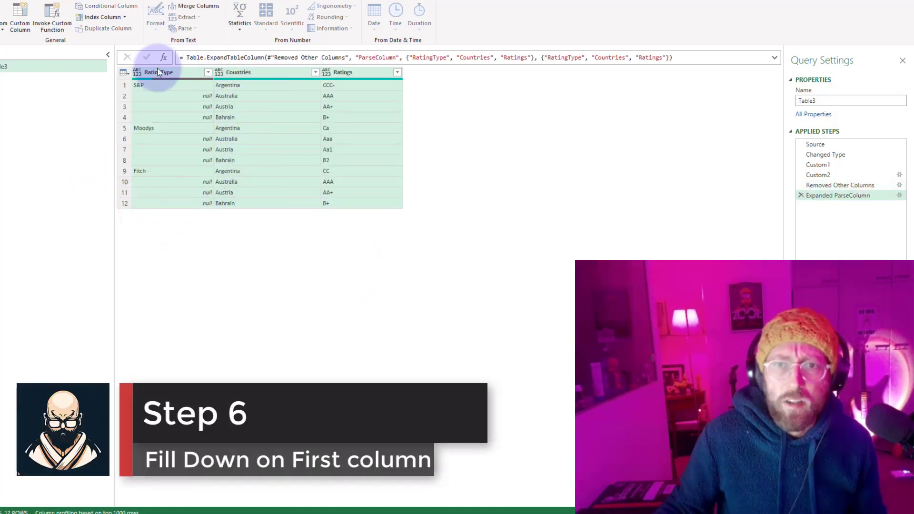
Step: Fill RatingType down from S&P, Moodys and Fitch, then Close & Load
{"action": "right_click", "coordinate": [188, 85]}
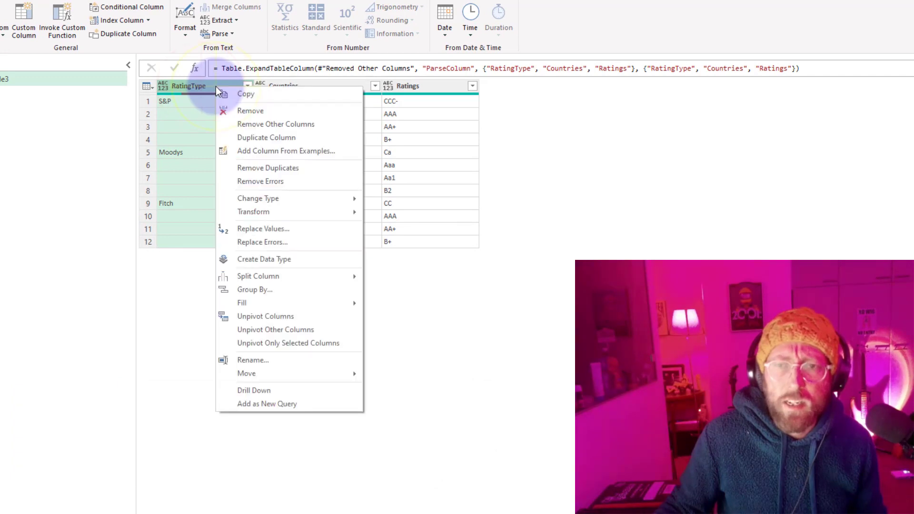
{"action": "left_click", "coordinate": [242, 303]}
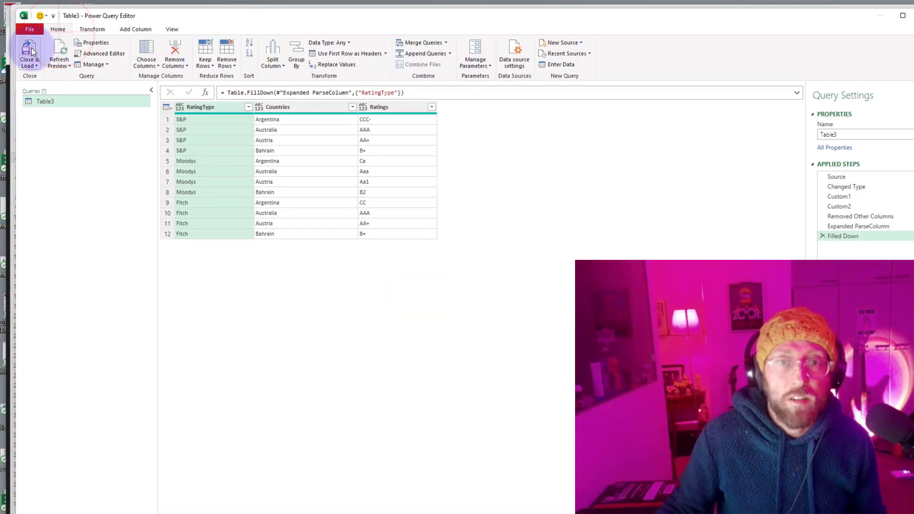
{"action": "left_click", "coordinate": [28, 53]}
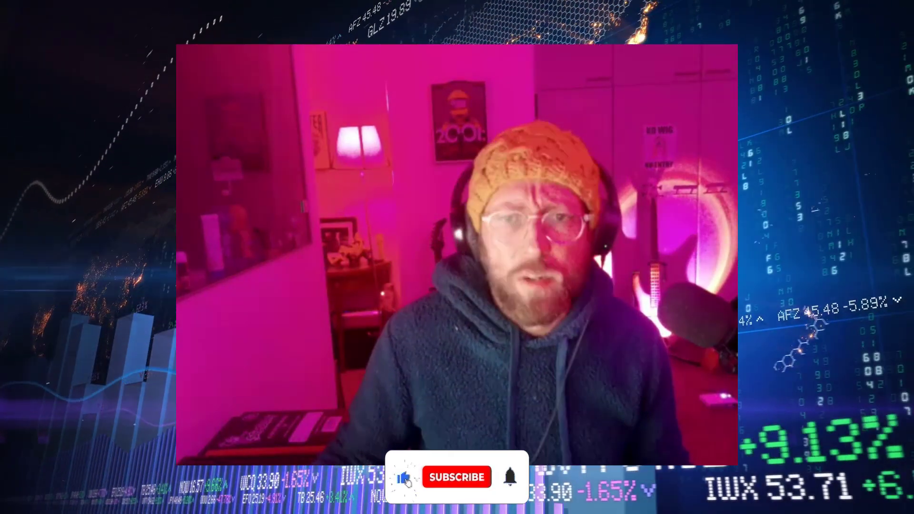
{"action": "left_click", "coordinate": [457, 477]}
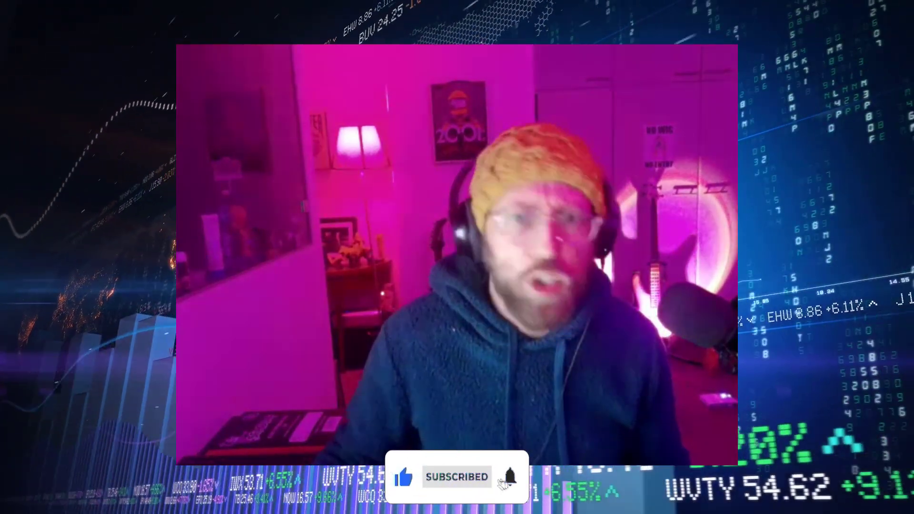